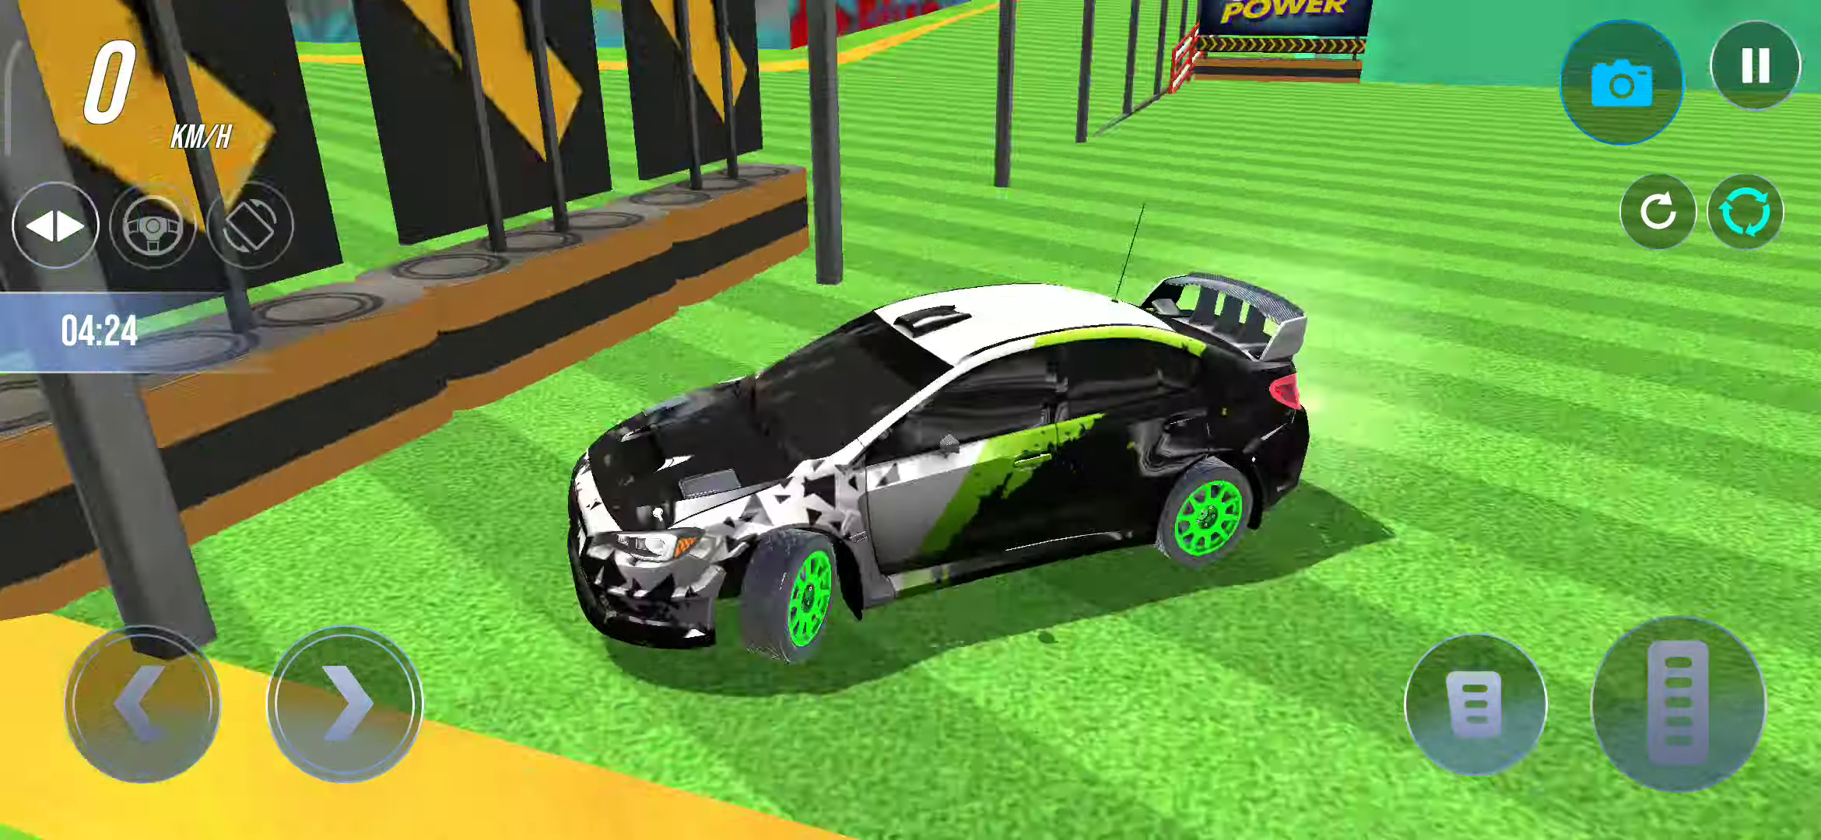
click(1474, 704)
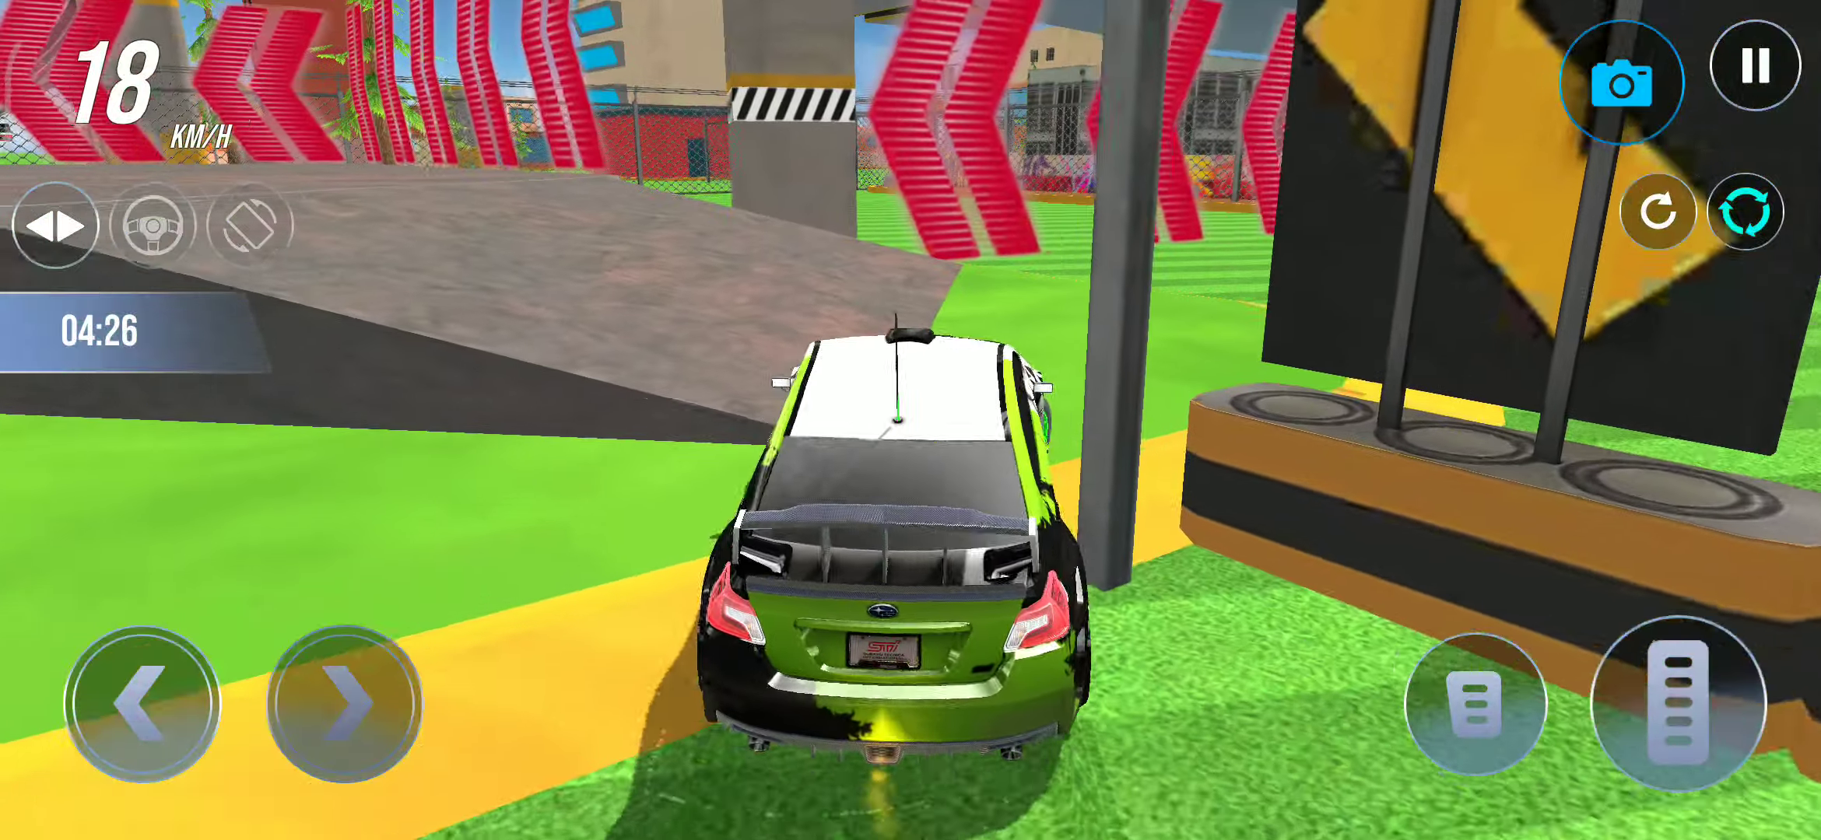